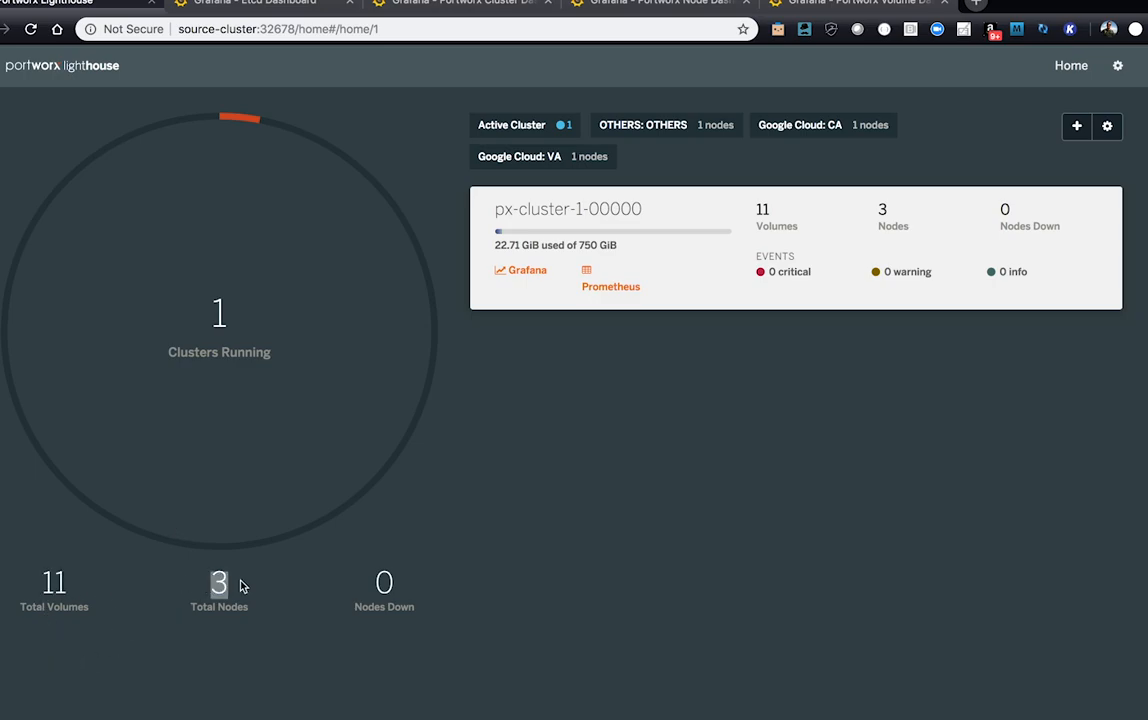
mouse_move(296, 593)
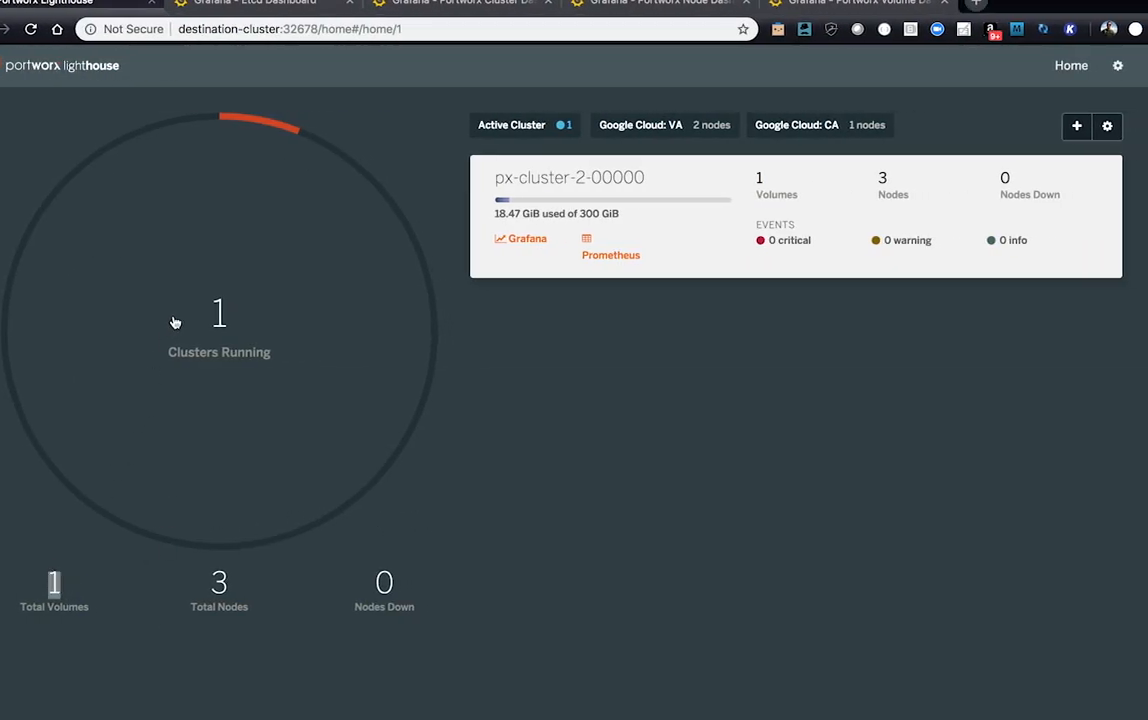
mouse_move(250, 587)
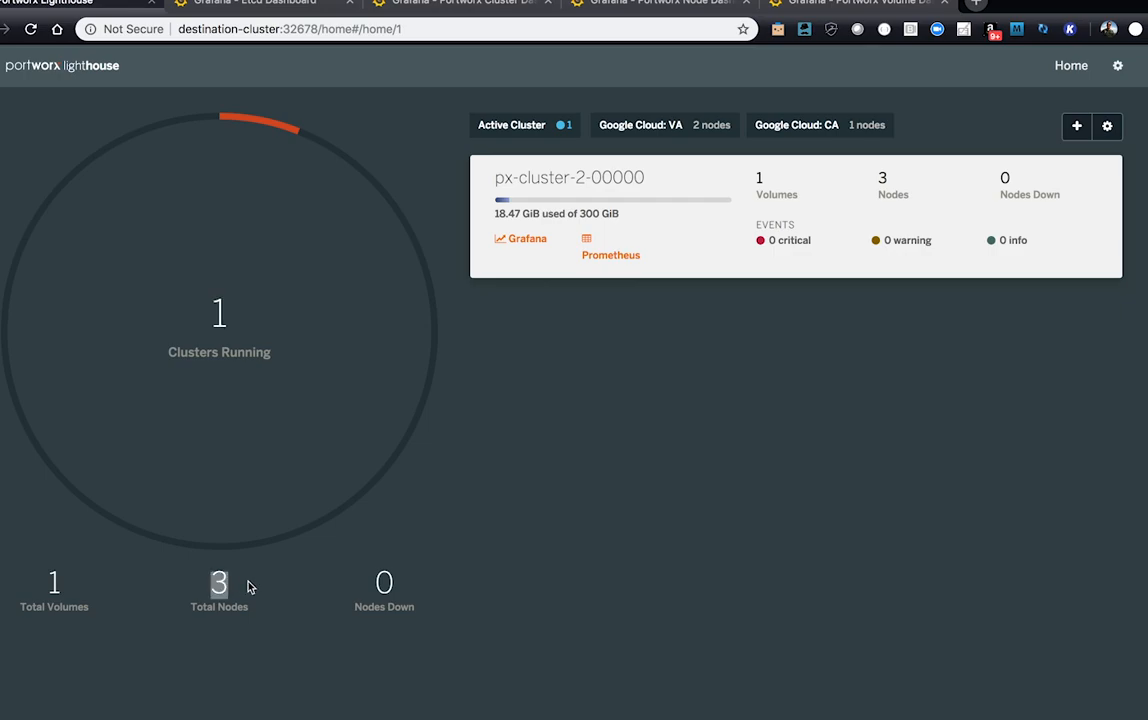
Switch the browser to destination-cluster:32678 and review px-cluster-2's summary: 1 volume, 3 nodes
left_click(290, 28)
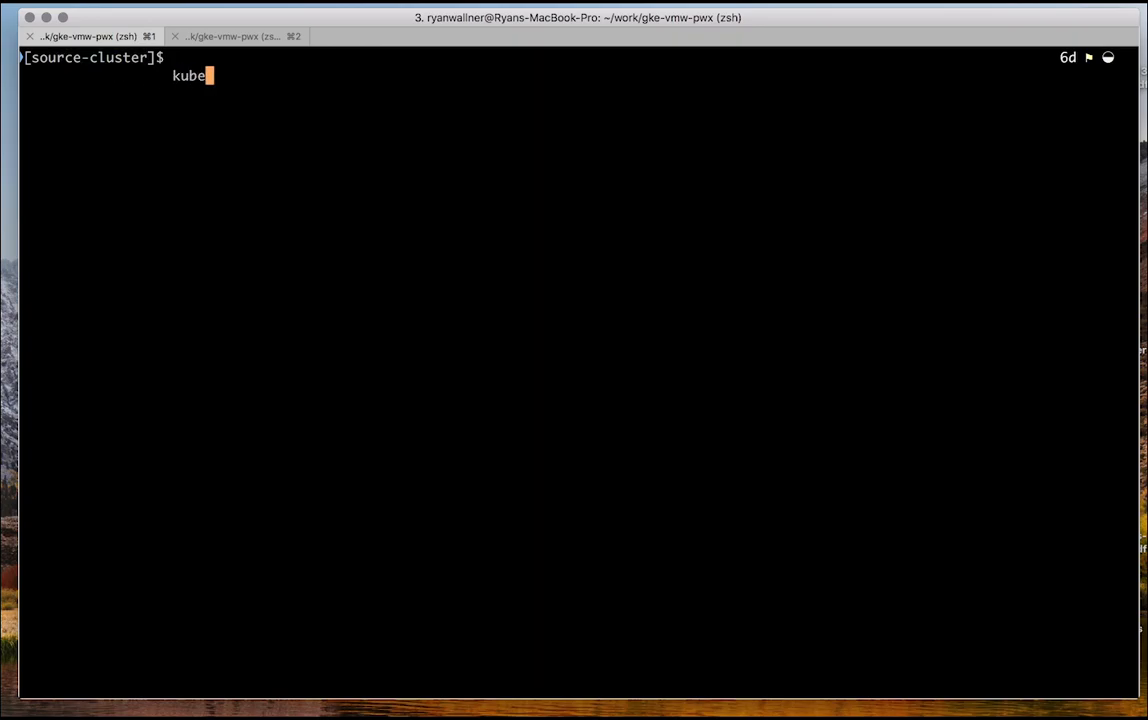
List the demo namespace pods on the source cluster with kubectl get po -n demo
type("ctl get po -n demo")
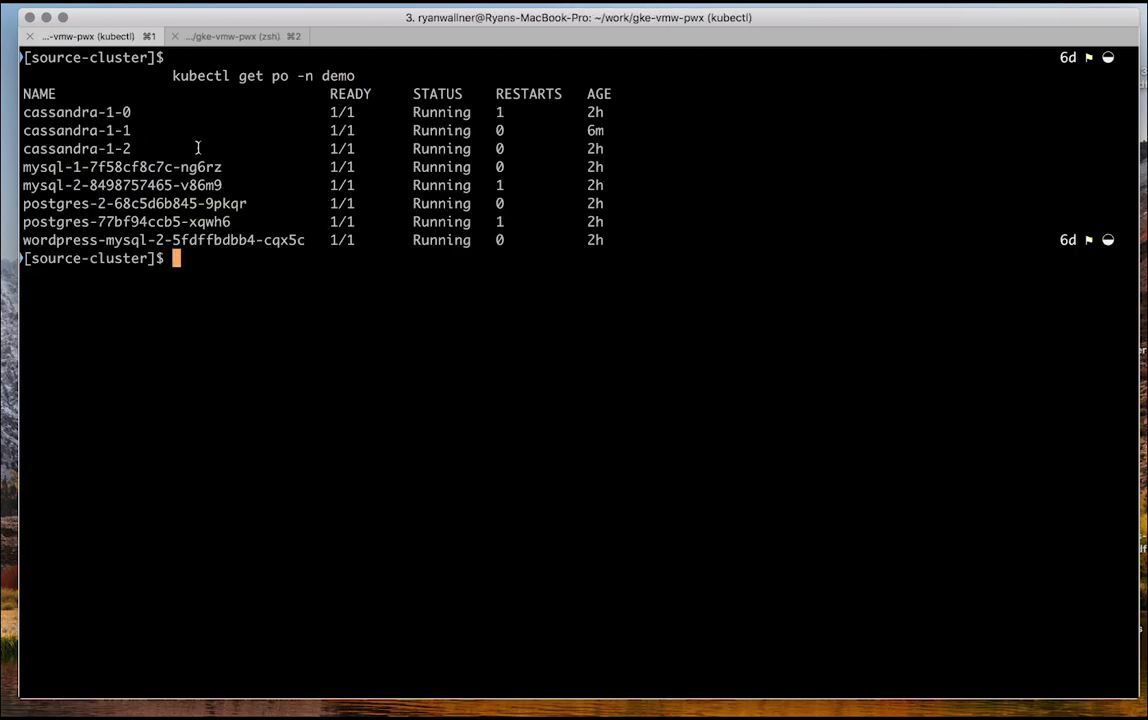
type("kubectl get po -n demo")
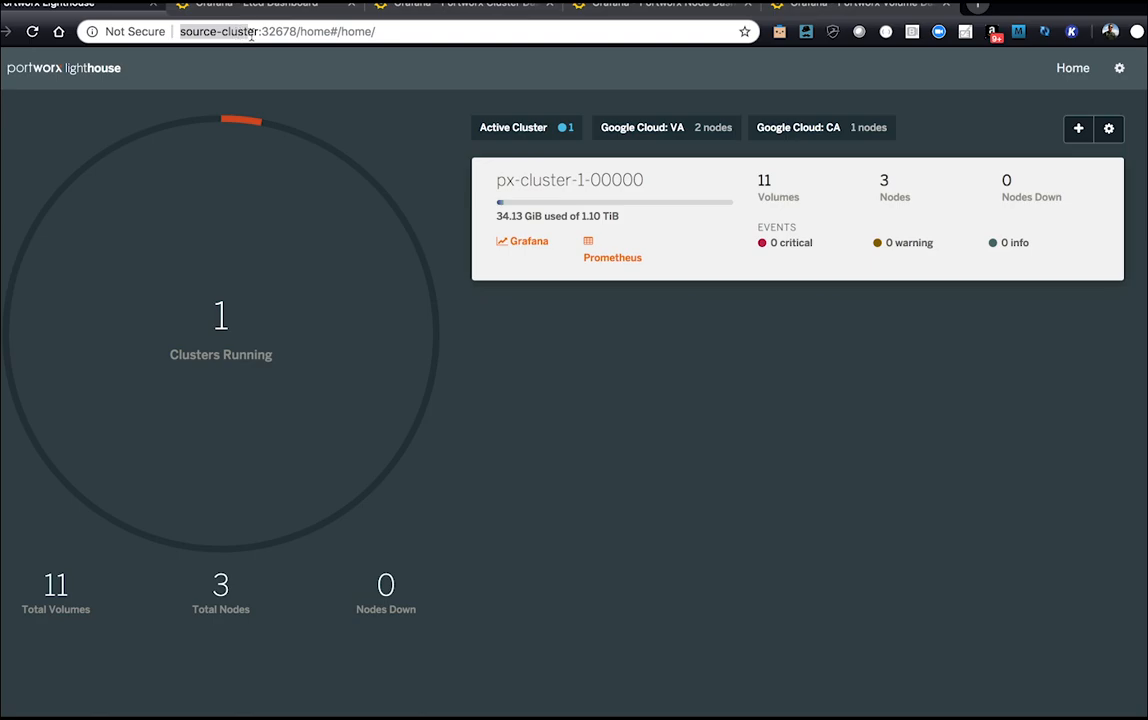
Open the source cluster's mysql volume in Volume Analyzer, showing 6.79 MiB of files
left_click(569, 180)
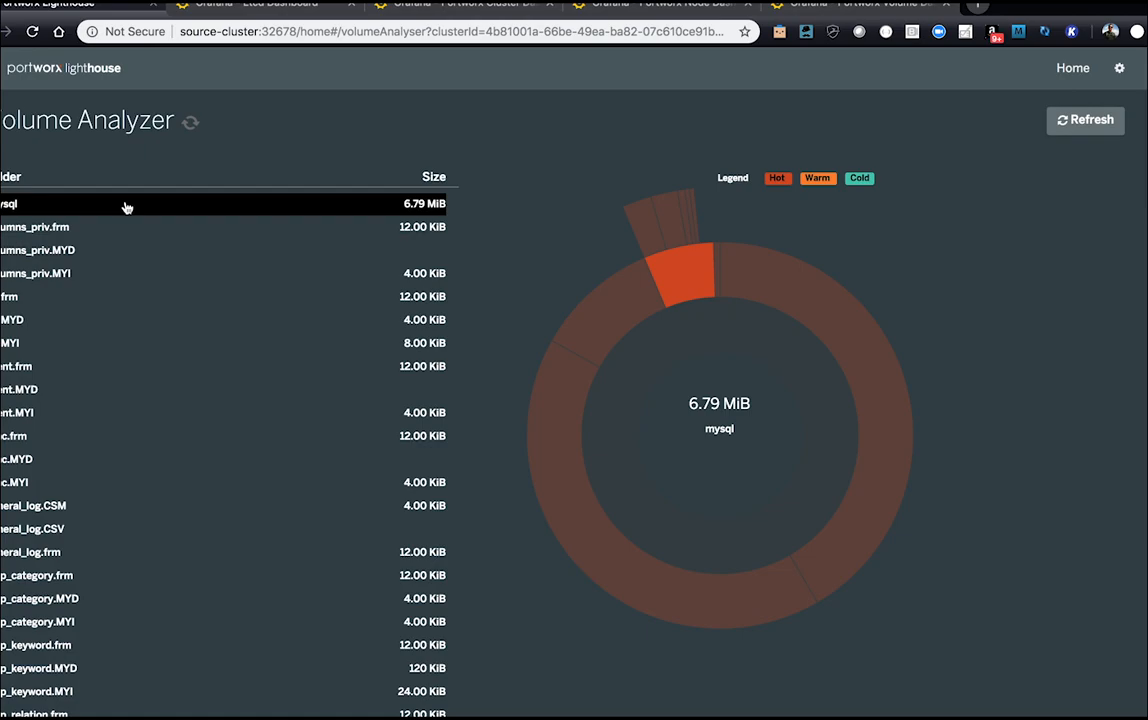
mouse_move(159, 169)
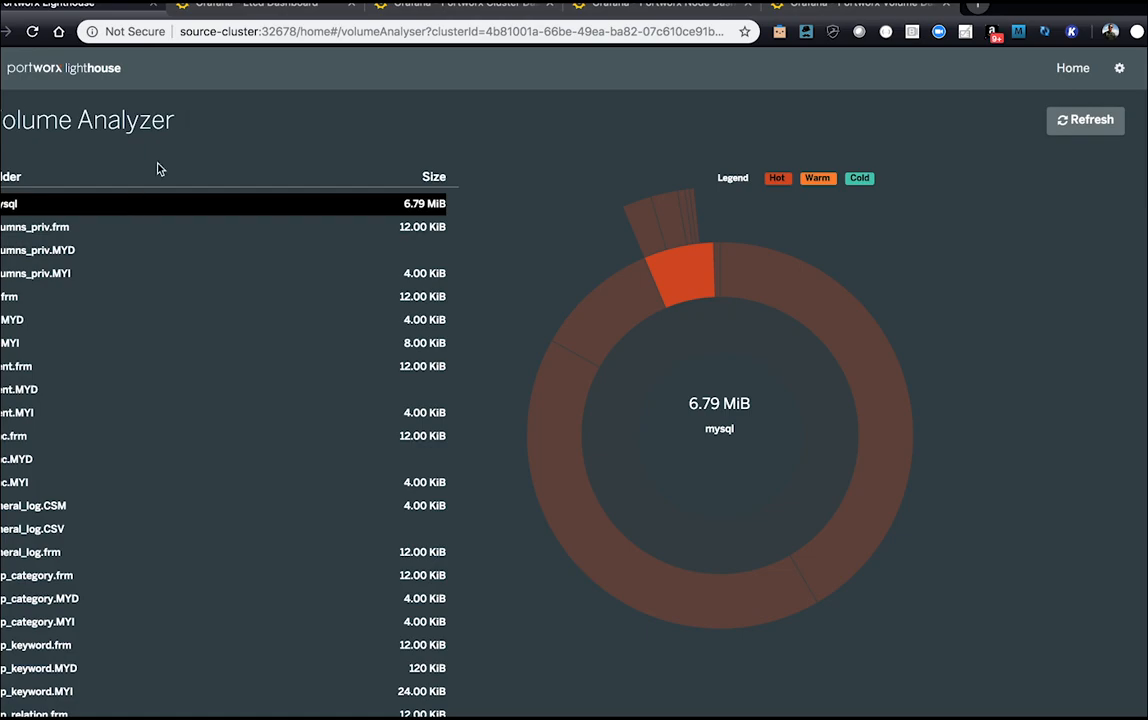
left_click(487, 4)
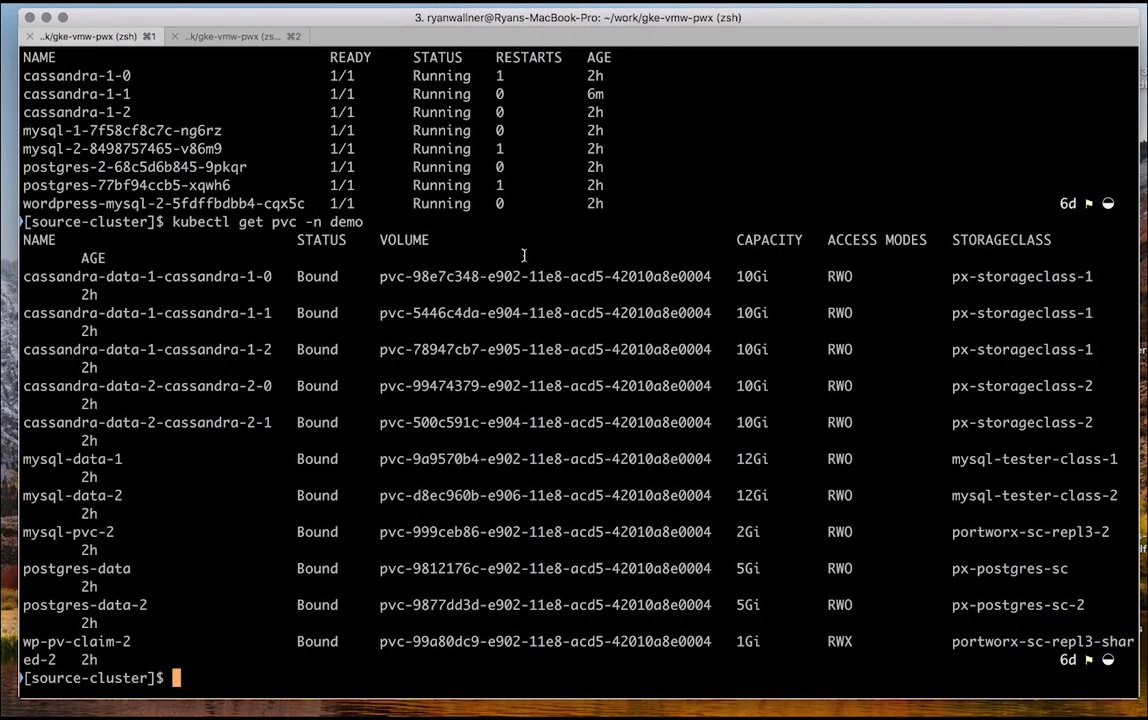
Confirm no cluster pair exists yet using storkctl get clusterpair
type("stork")
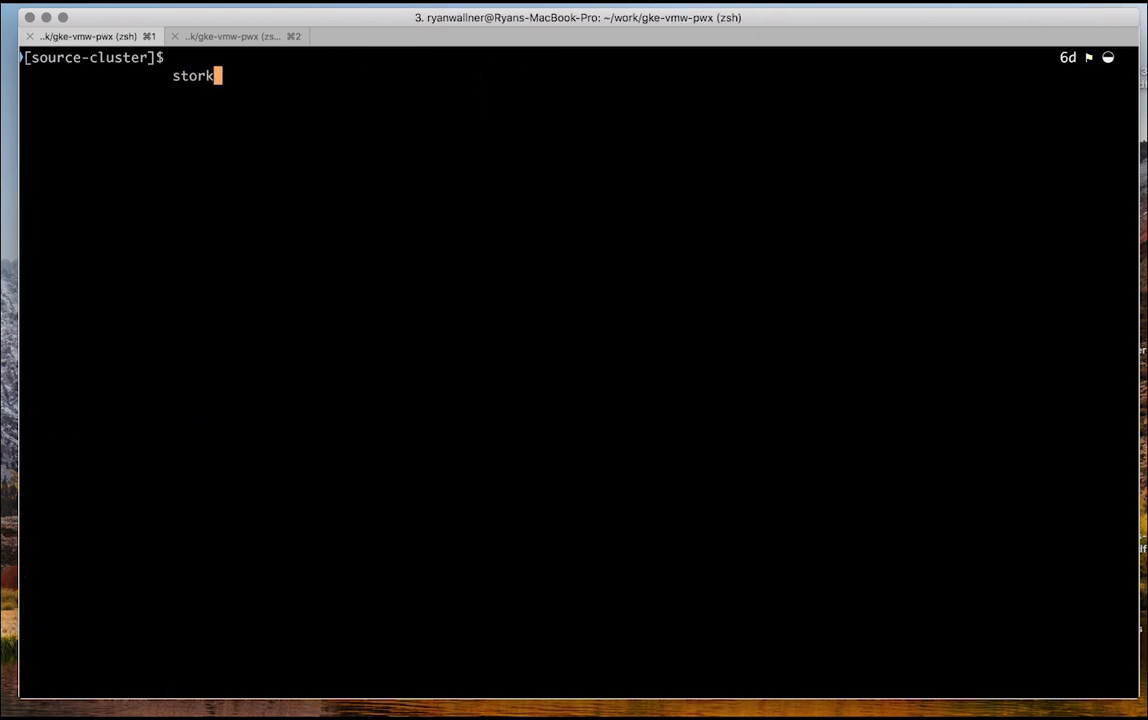
type("ctl get clusterp")
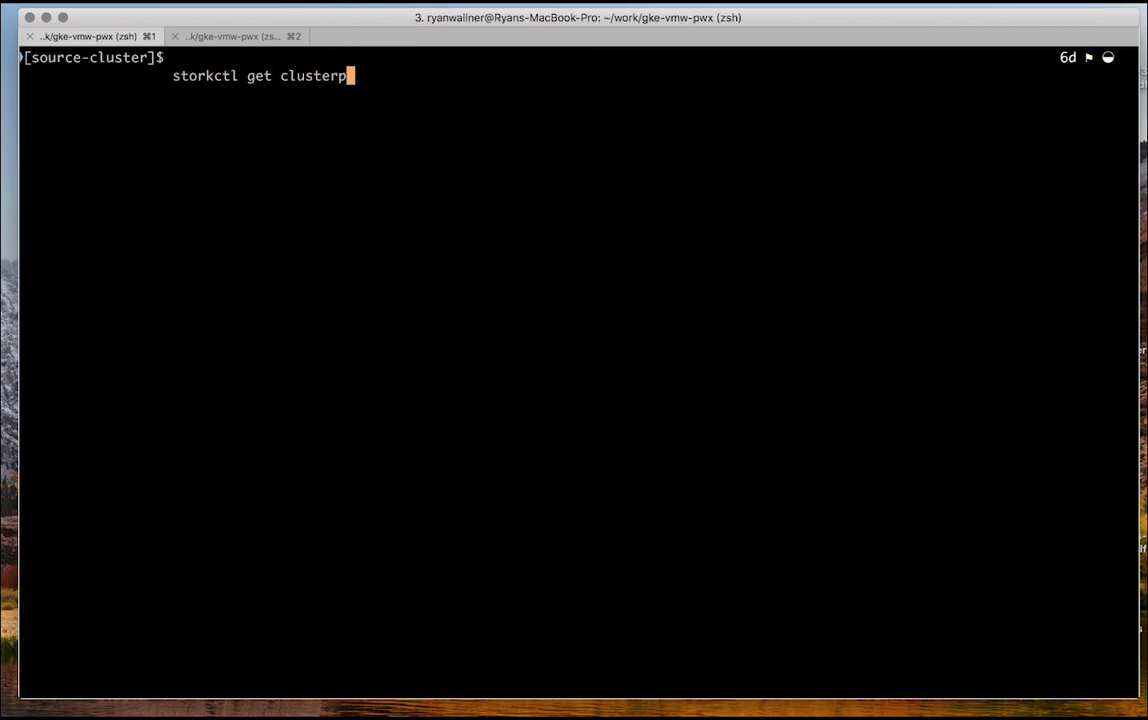
key("Enter")
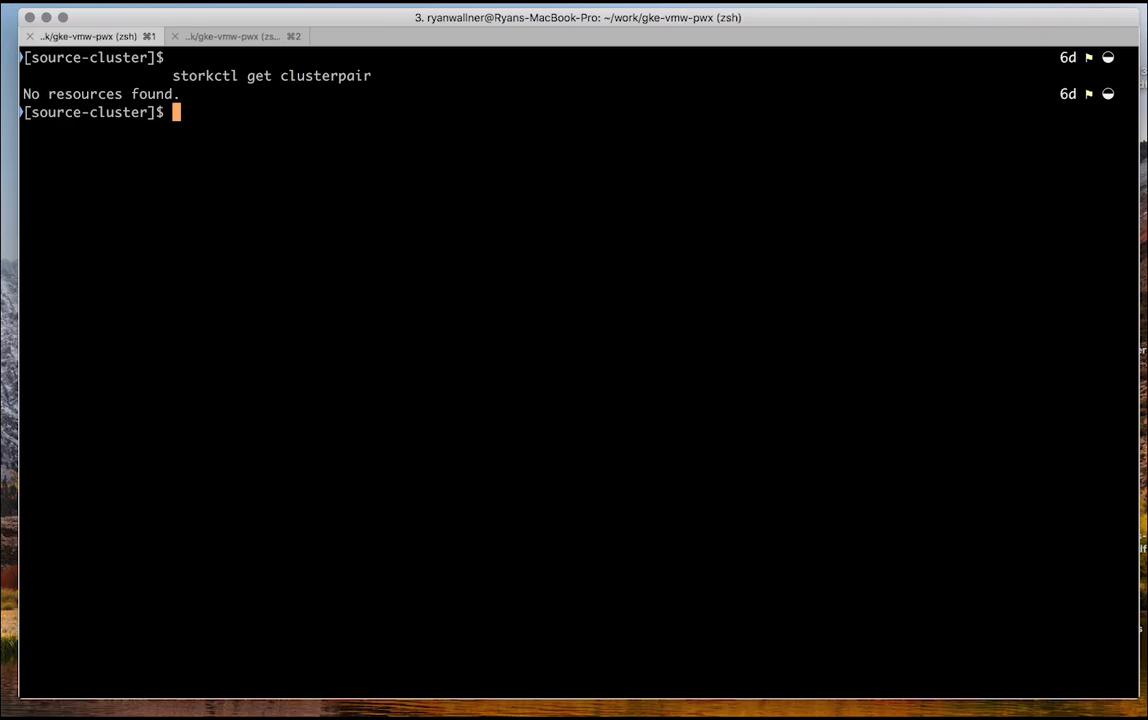
Create clusterpair1 from specs-common/clusterpair.yaml and watch the cluster pair status
type("kube")
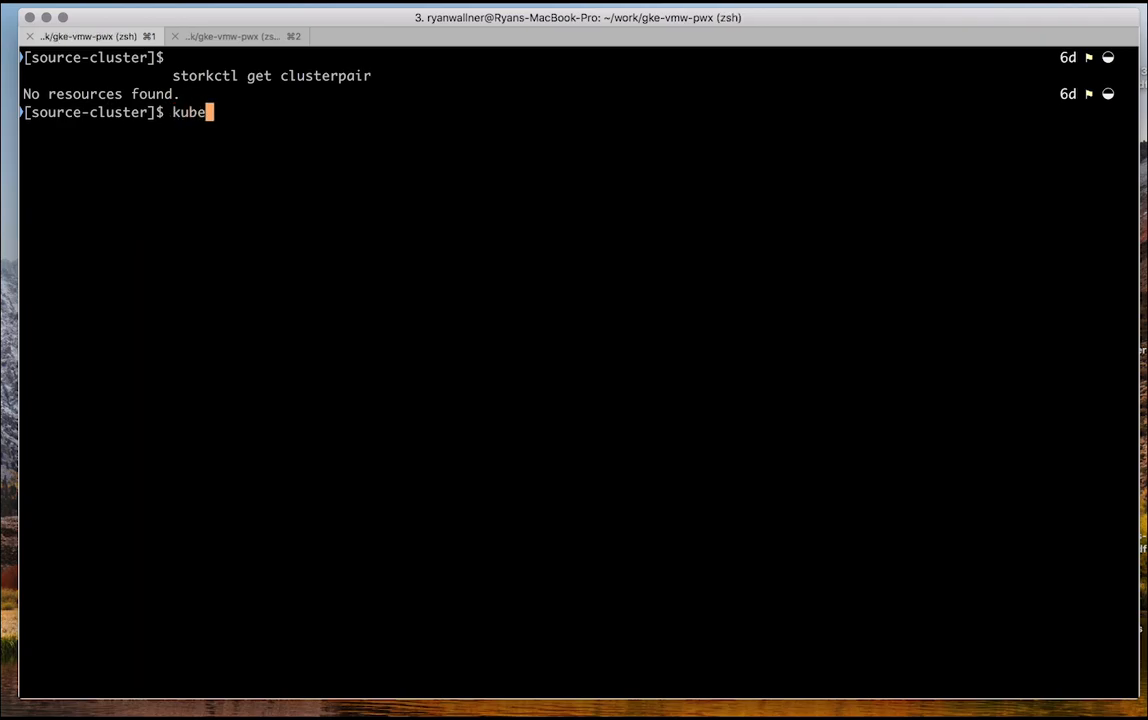
type("ctl create")
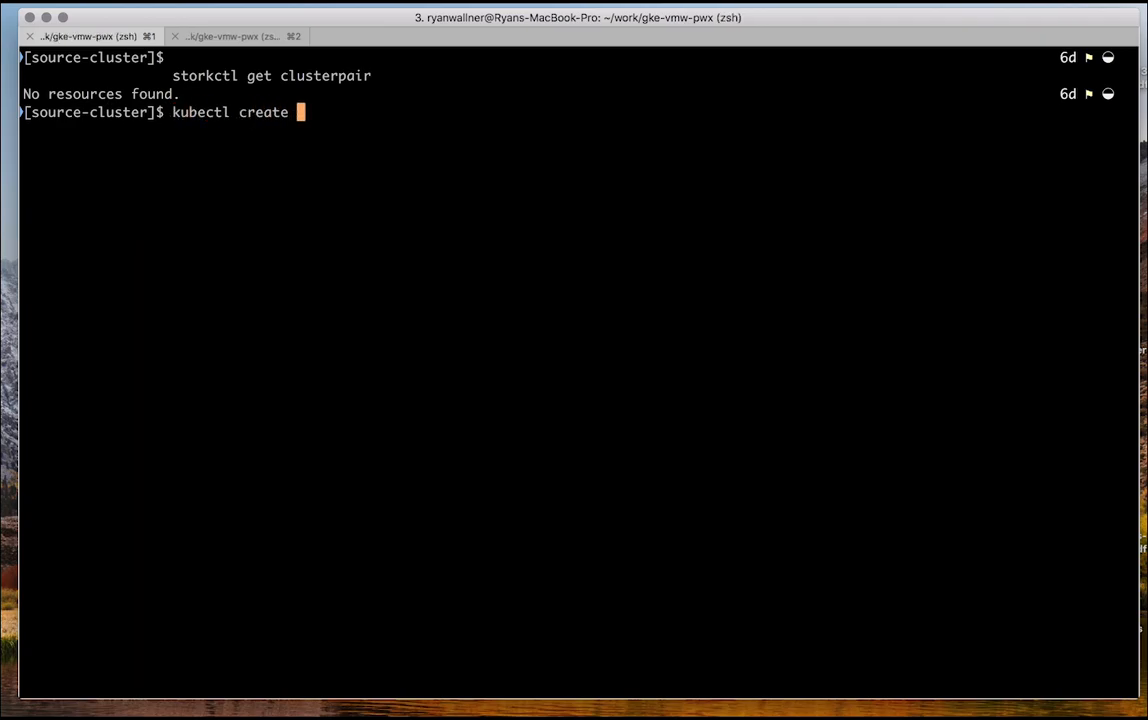
type("-f")
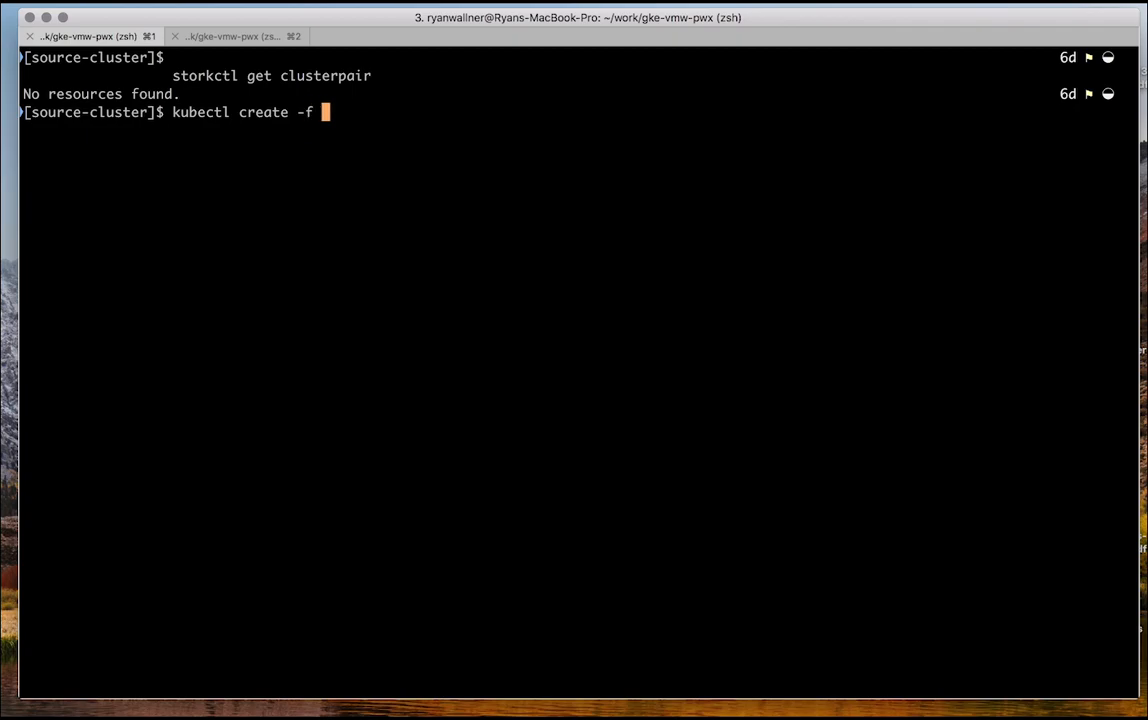
type("specs-")
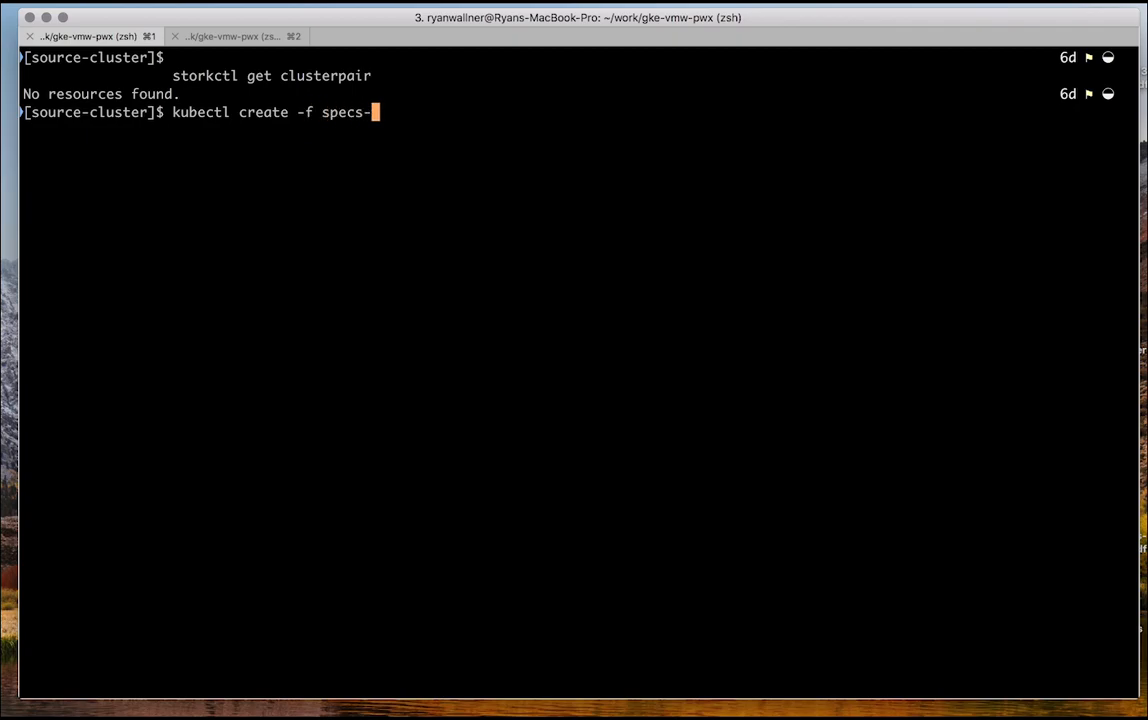
type("common/clusterpair.yaml")
type("watch storkctl get cluster")
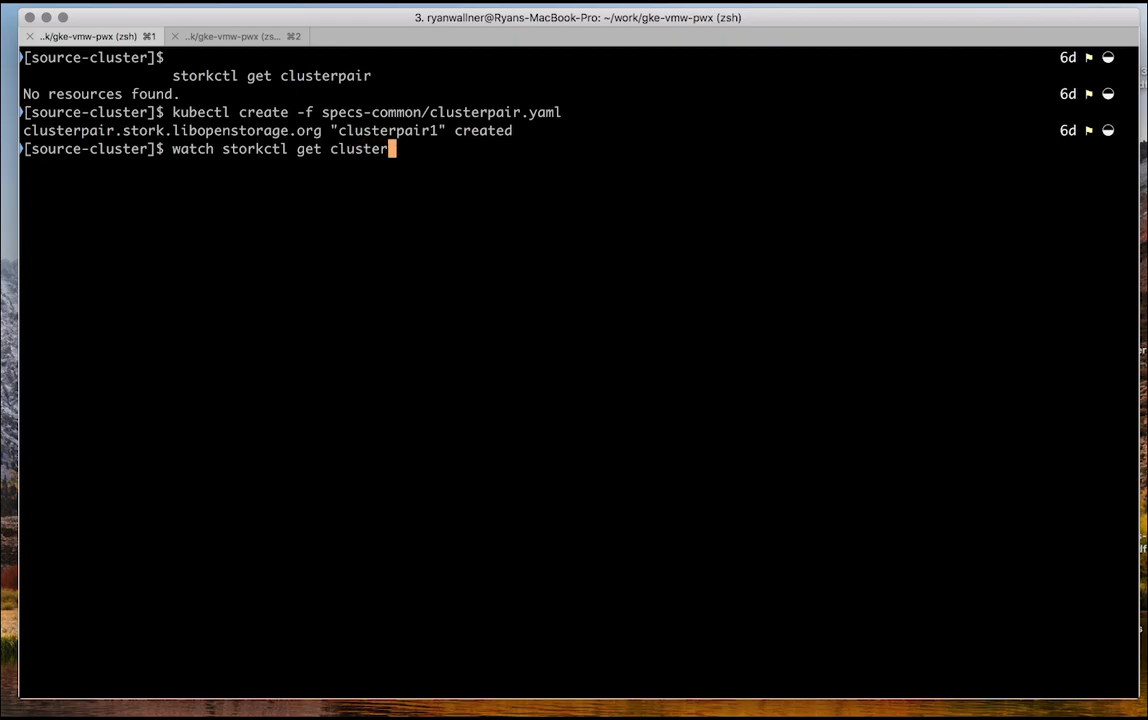
type("pair")
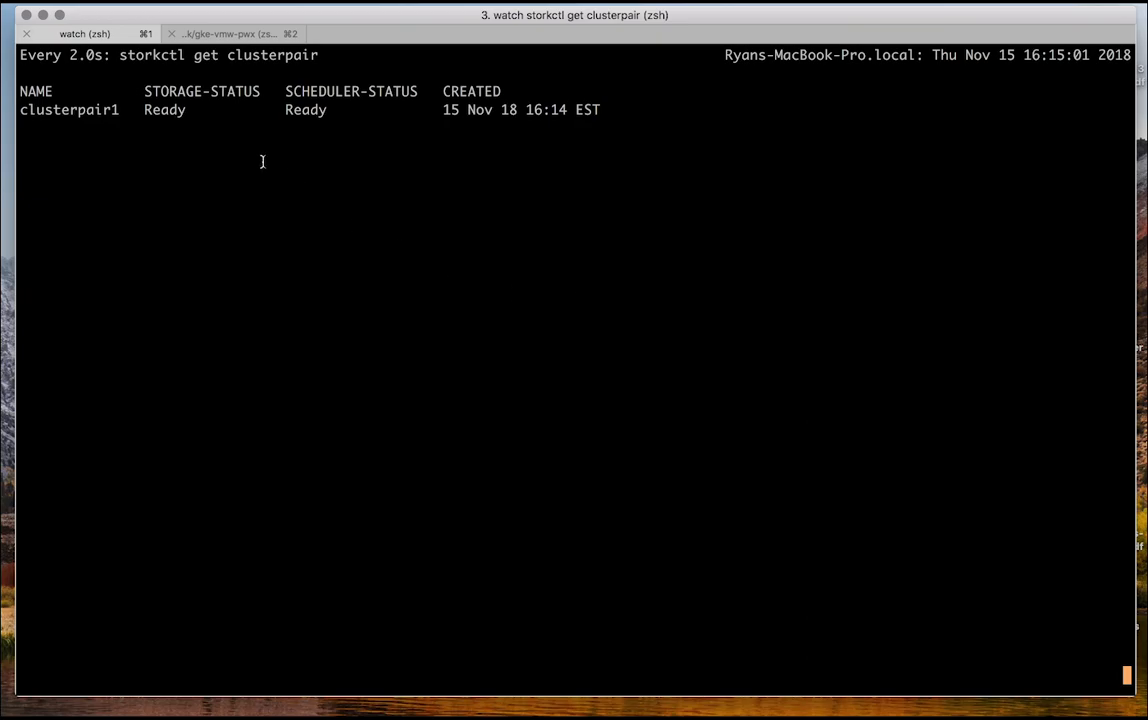
Watch clusterpair1 until storage and scheduler status both read Ready
double_click(201, 91)
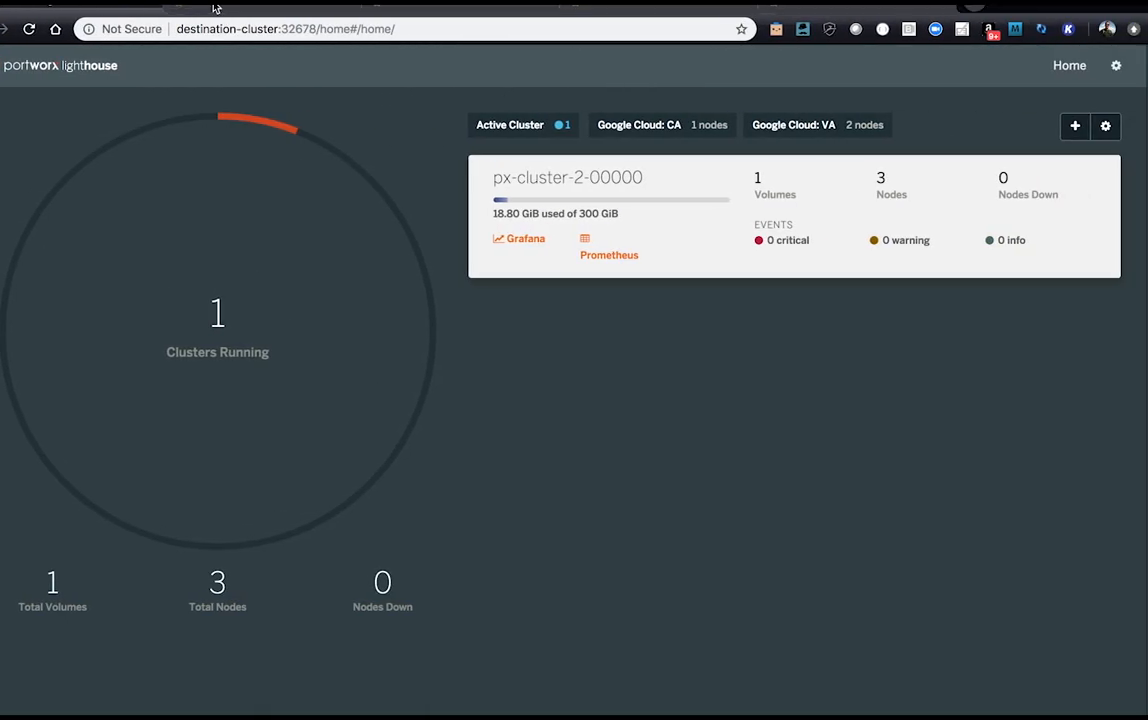
mouse_move(35, 595)
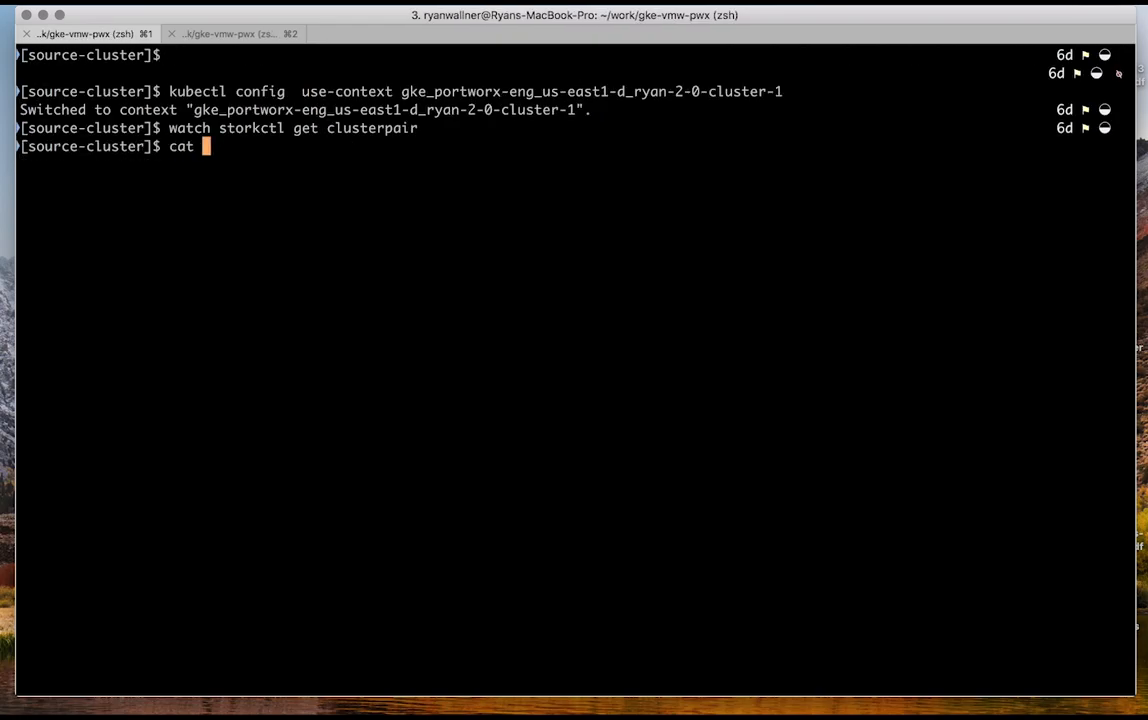
Review specs-common/migration.yaml, noting the migration name and its cluster pair
type("specs")
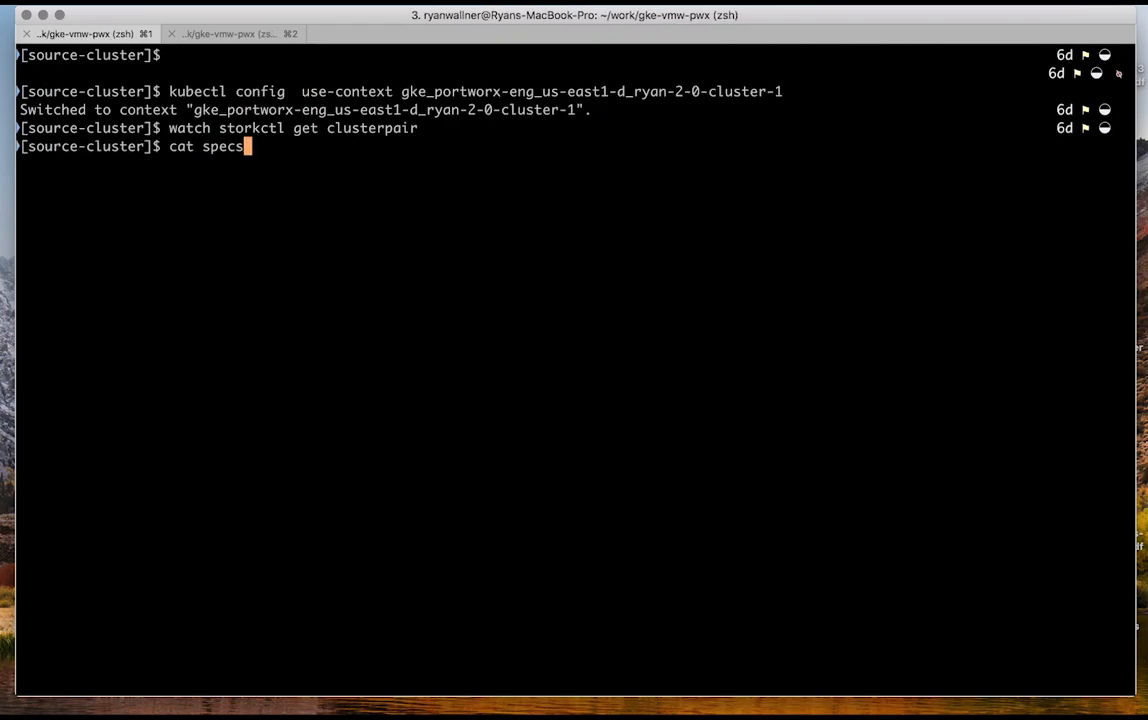
type("-common/migration.yaml")
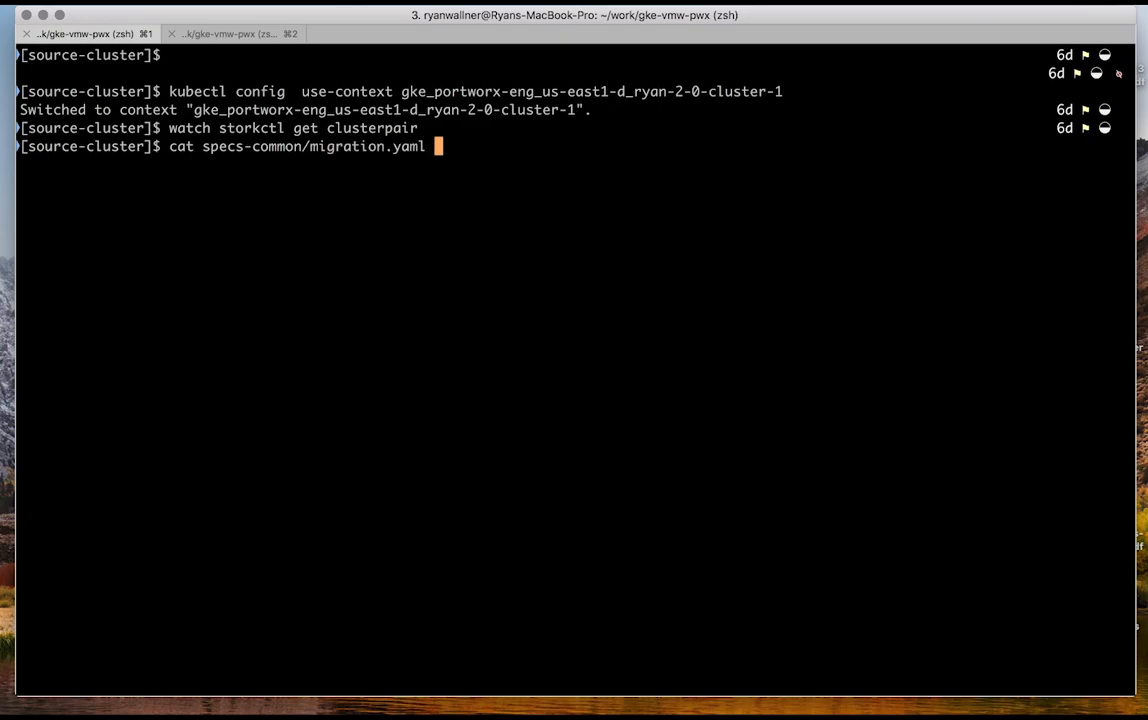
key("Enter")
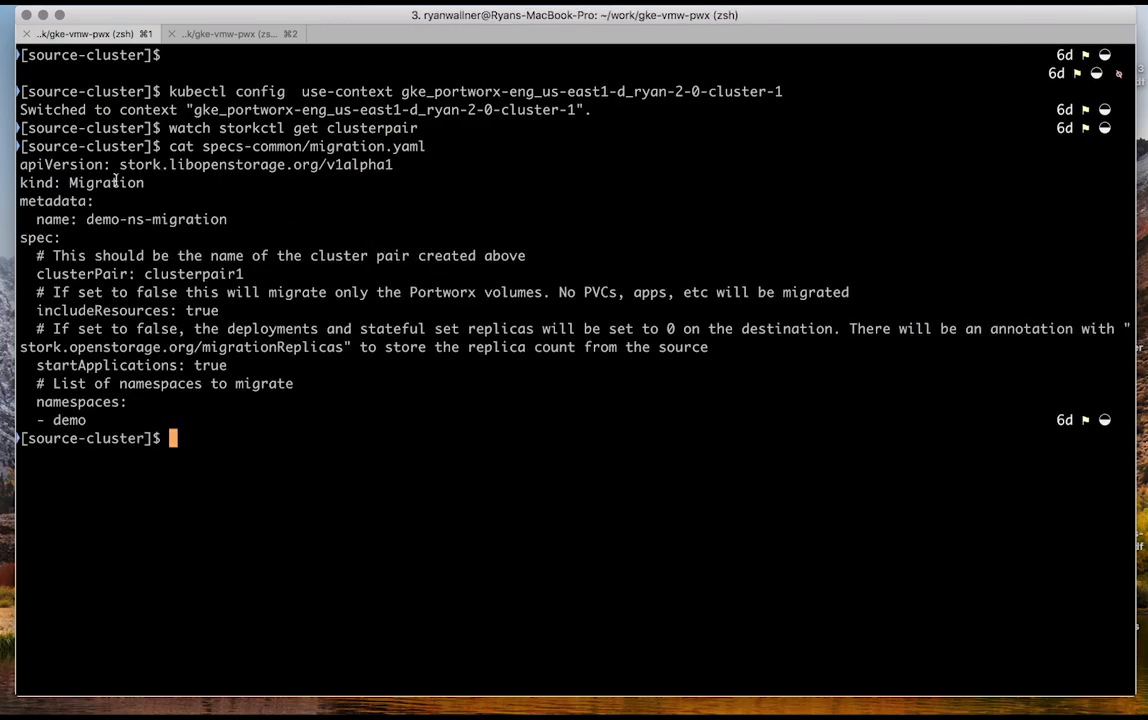
double_click(156, 219)
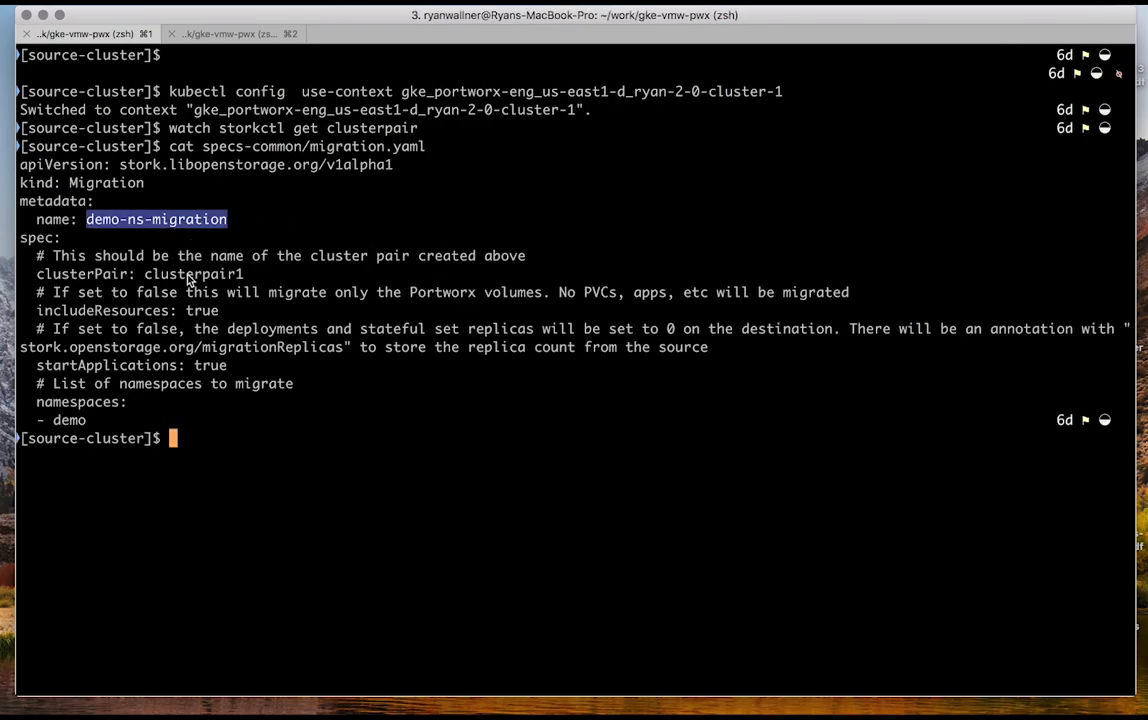
double_click(103, 310)
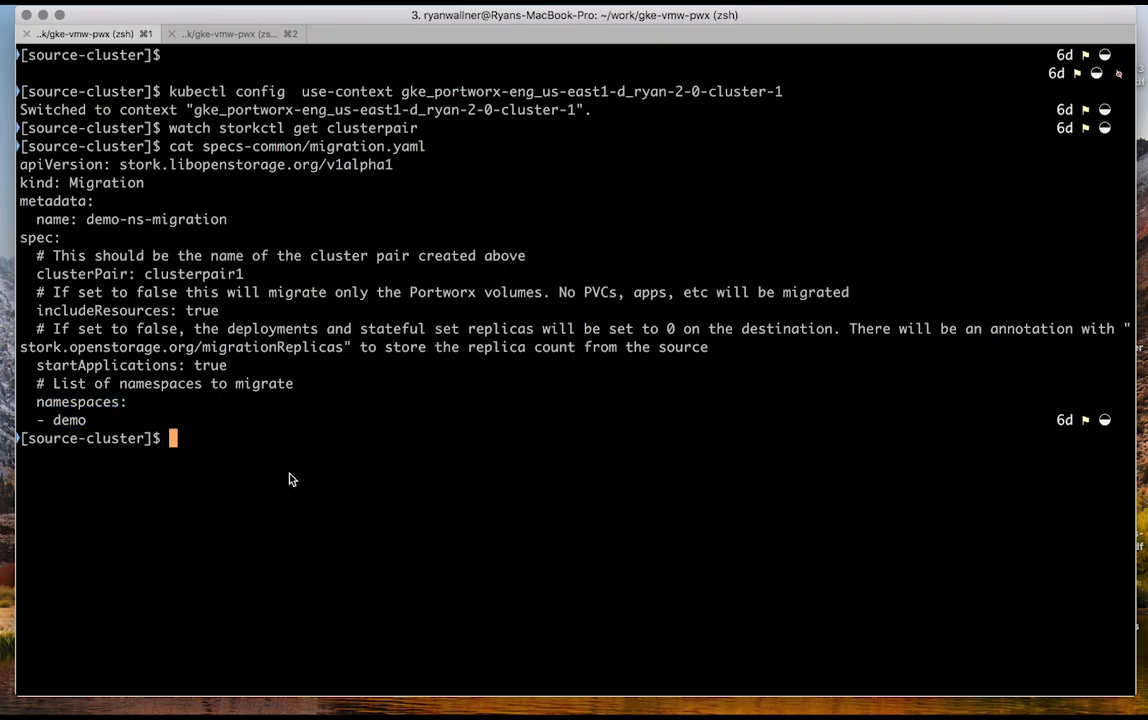
Create demo-ns-migration from specs-common/migration.yaml and start watching migrations
type("kubectl creat")
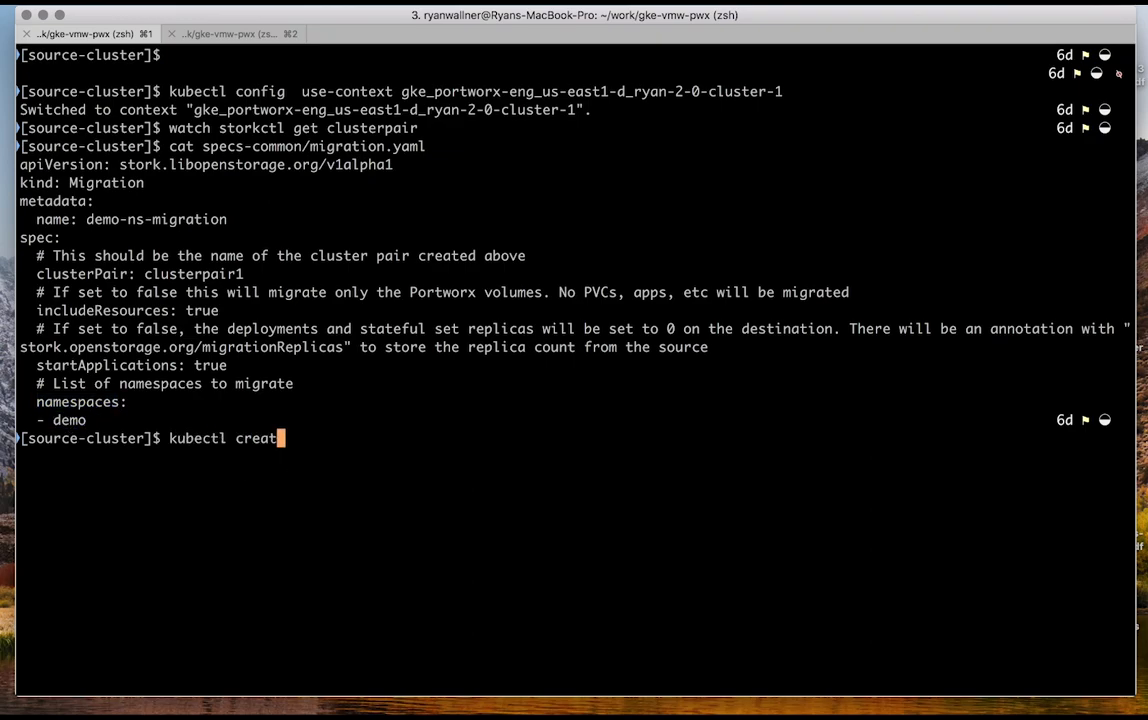
type("e -f")
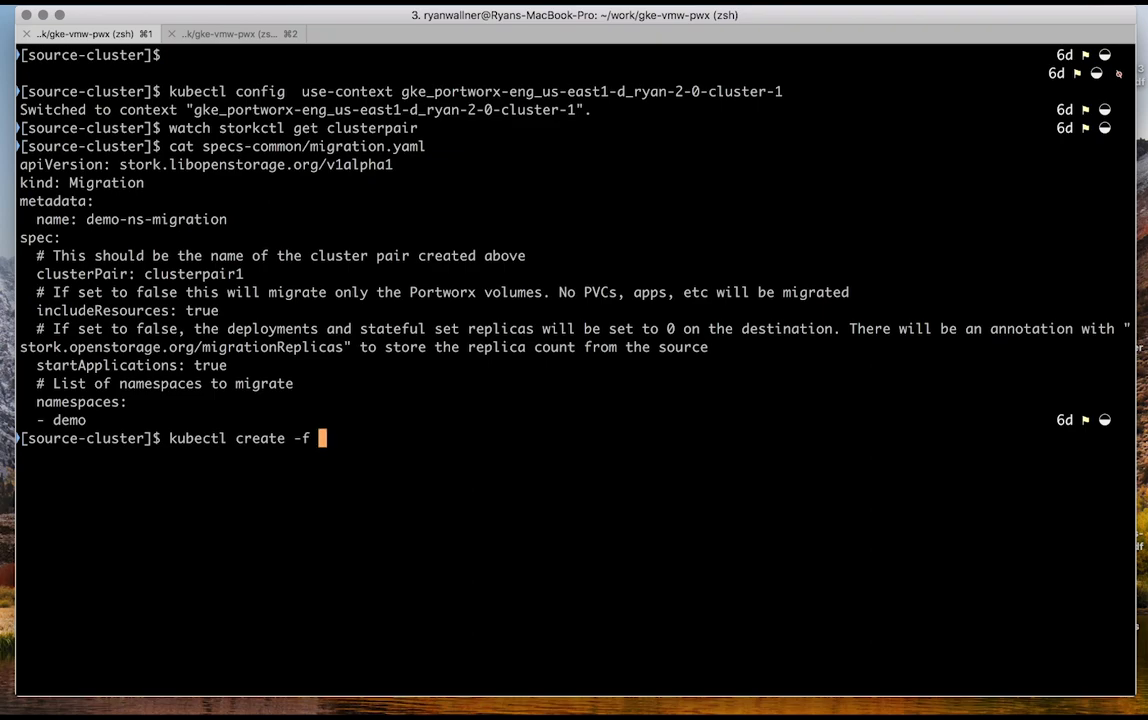
type("specs-common/ m")
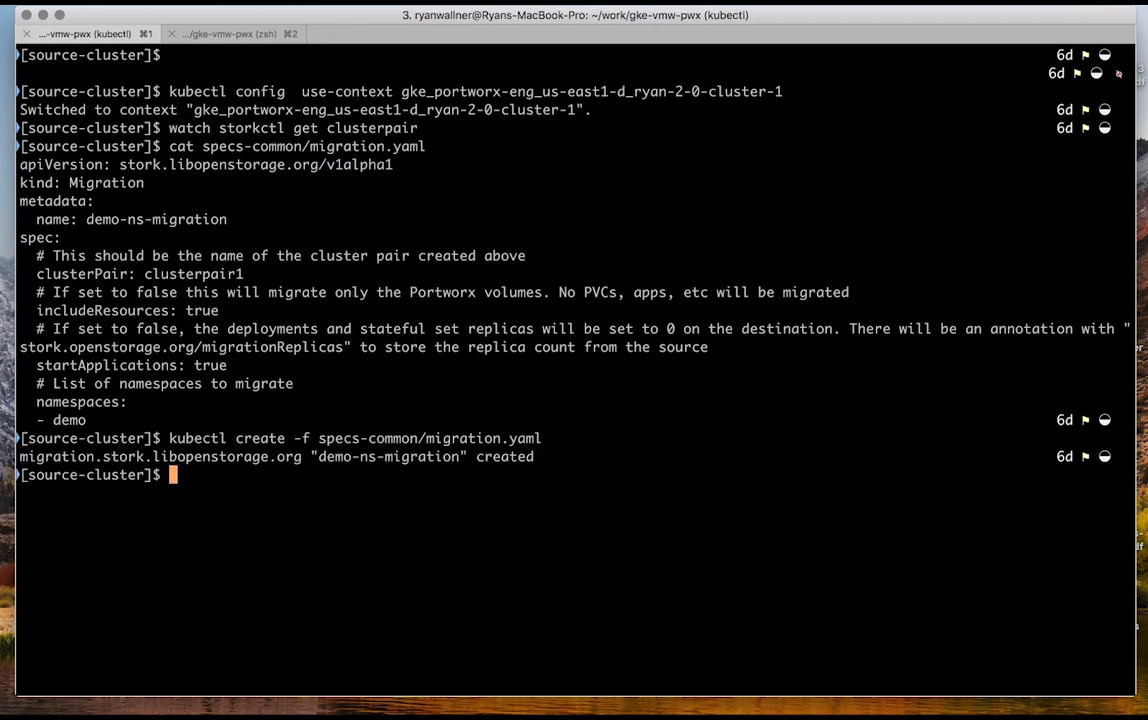
type("watch stork")
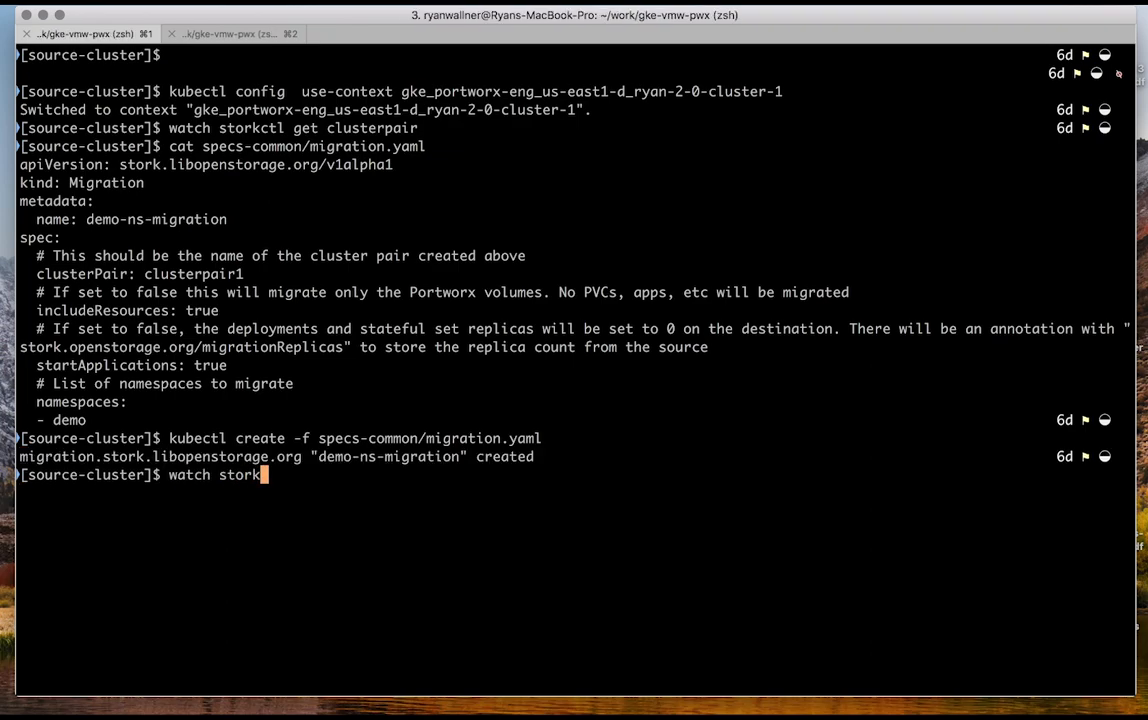
type("ctl get migra")
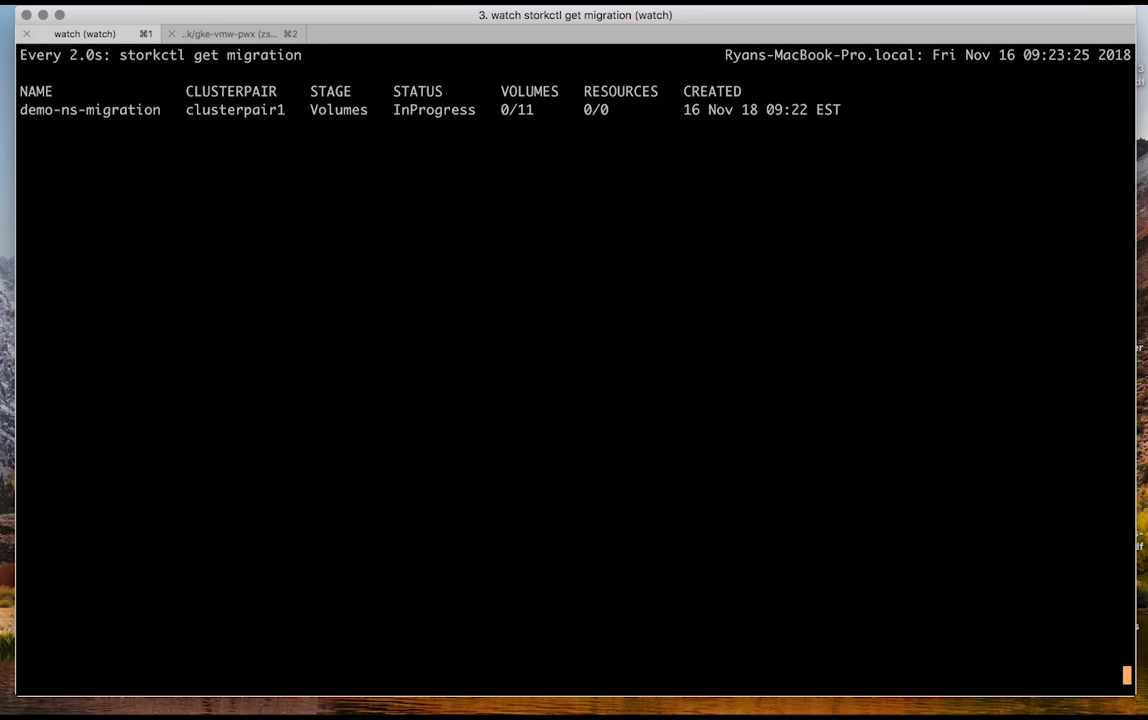
Monitor demo-ns-migration, in progress at the Volumes stage with 0/11 volumes
double_click(417, 91)
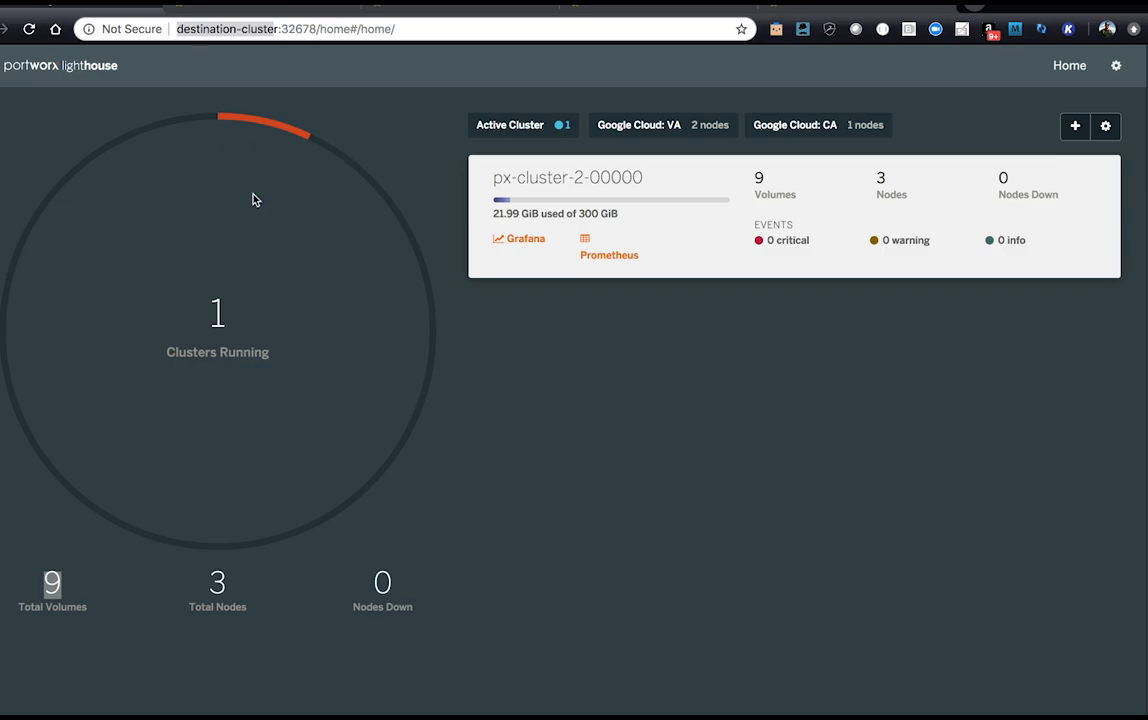
Open the px-cluster-2 card and scroll its Volumes tab listing 9 UP volumes
left_click(567, 177)
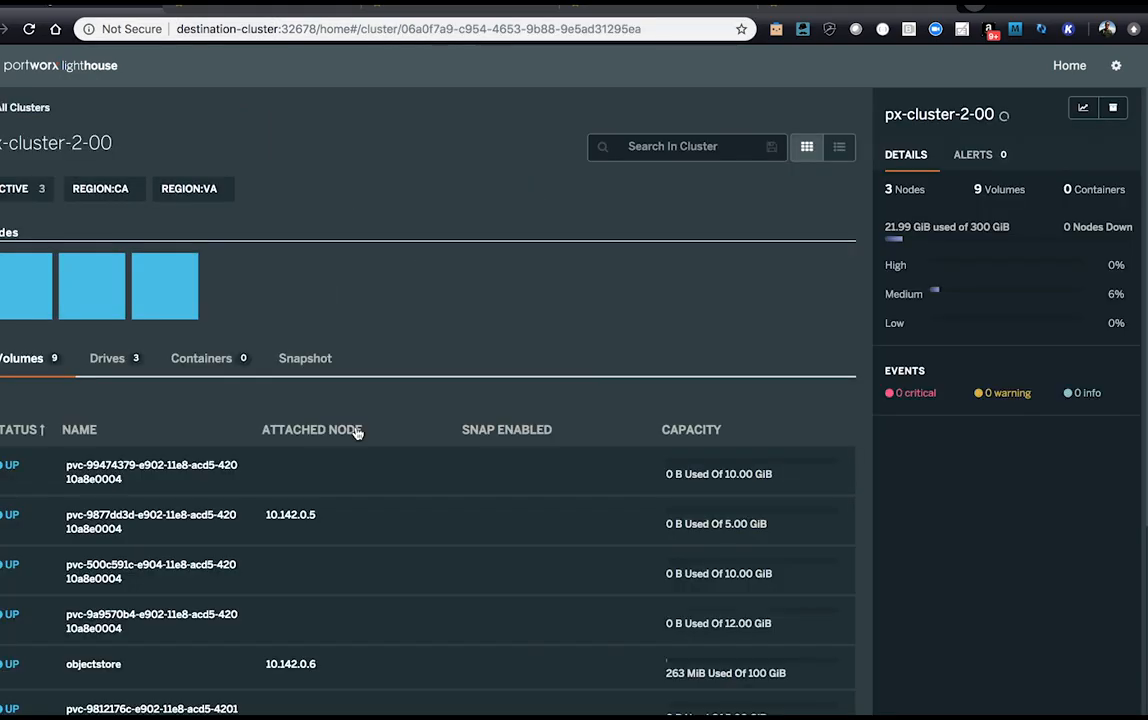
scroll("down", 3)
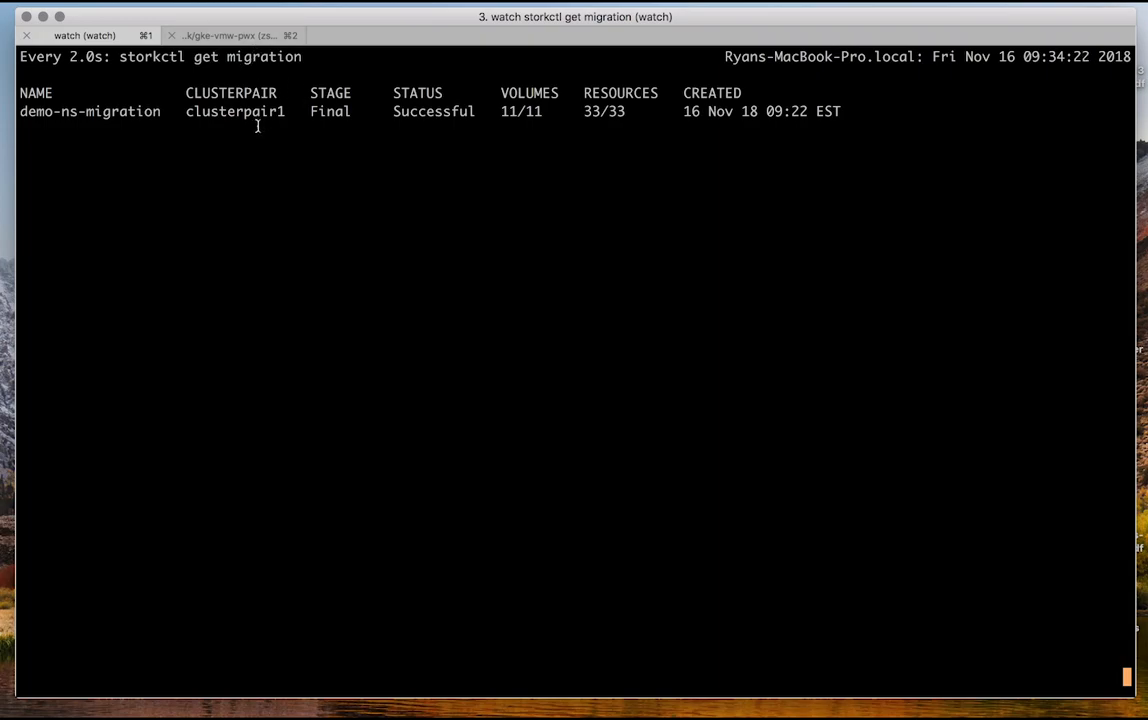
In the second shell, recall the use-context command and point kubectl at cluster-2
left_click(233, 35)
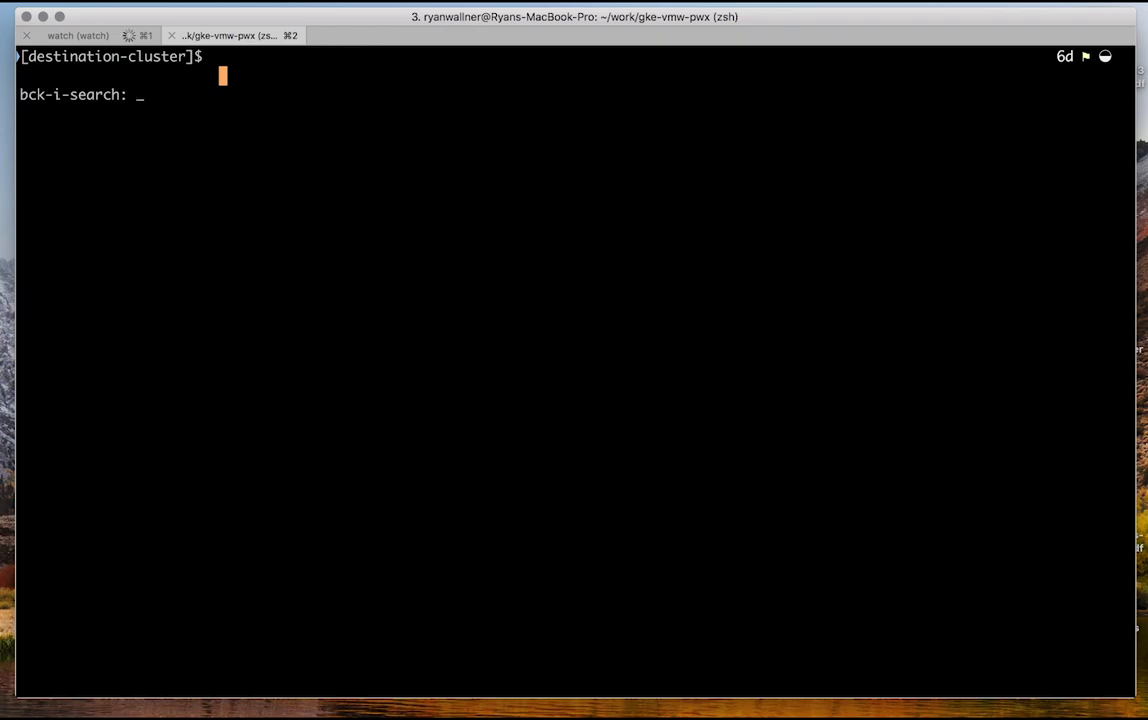
type("use")
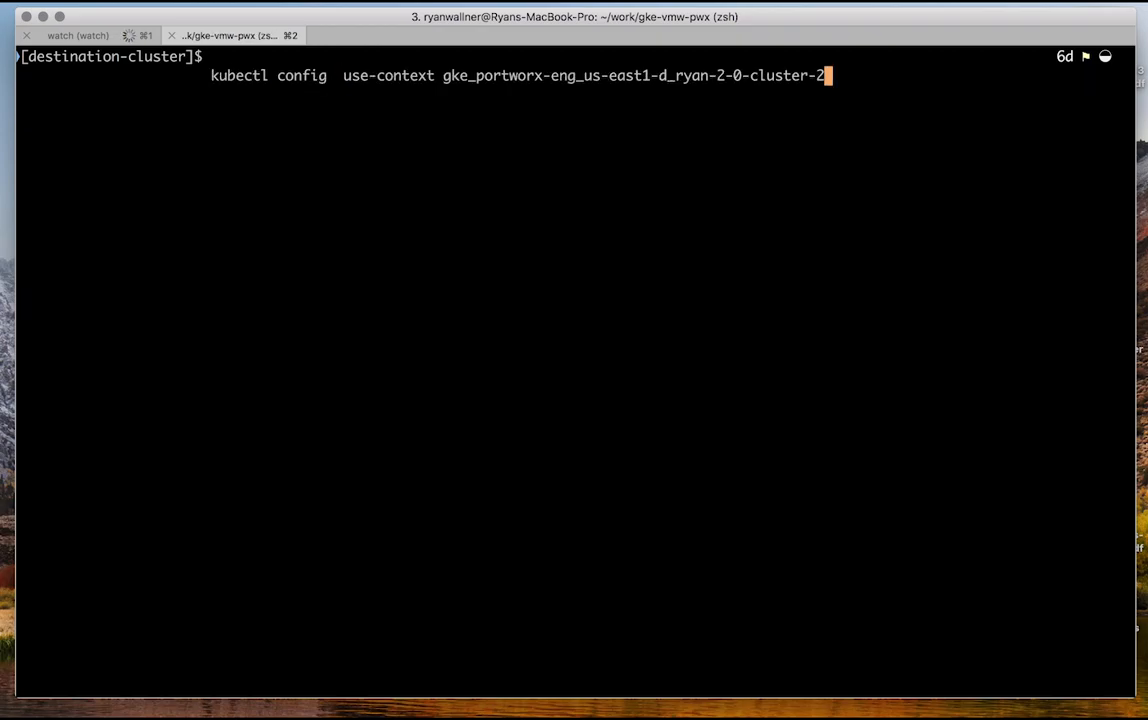
key("enter")
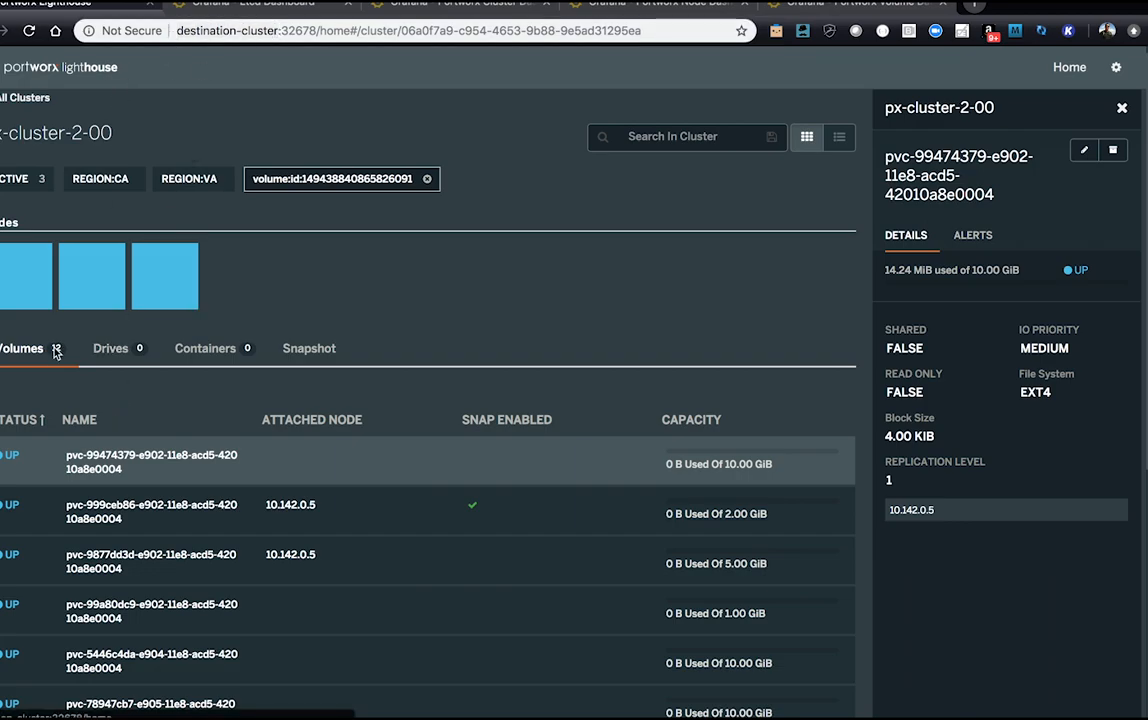
Scroll the destination cluster's 12 volumes and open the first 10 GiB PVC's details
scroll("down", 3)
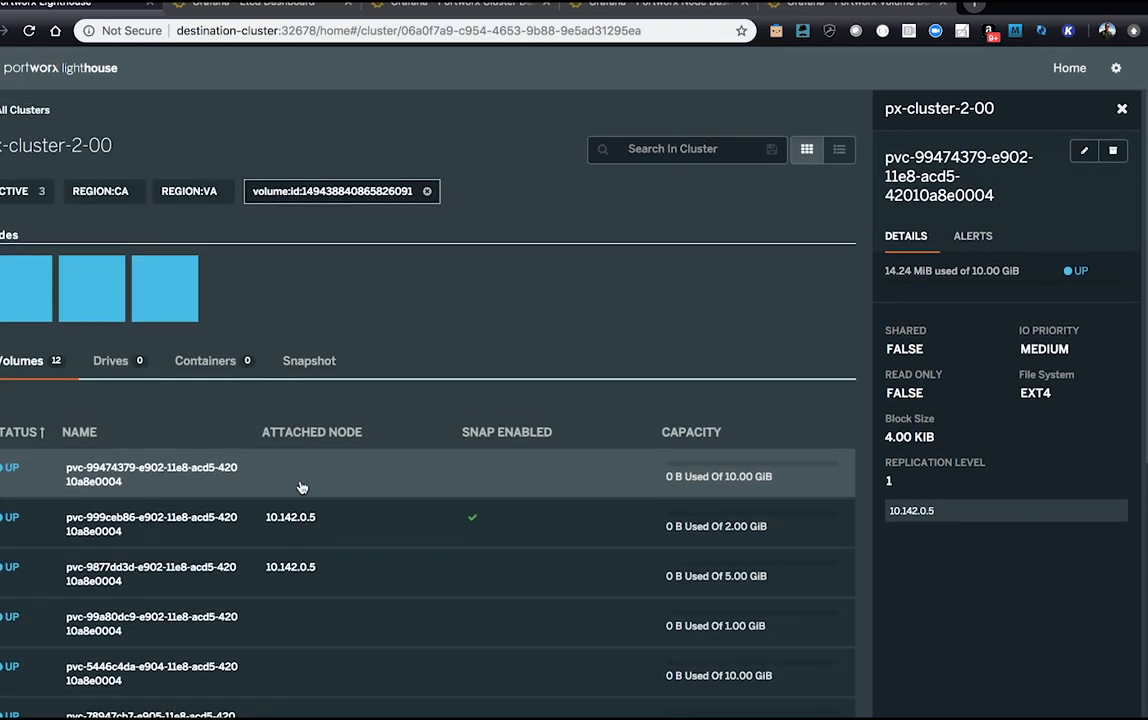
left_click(460, 3)
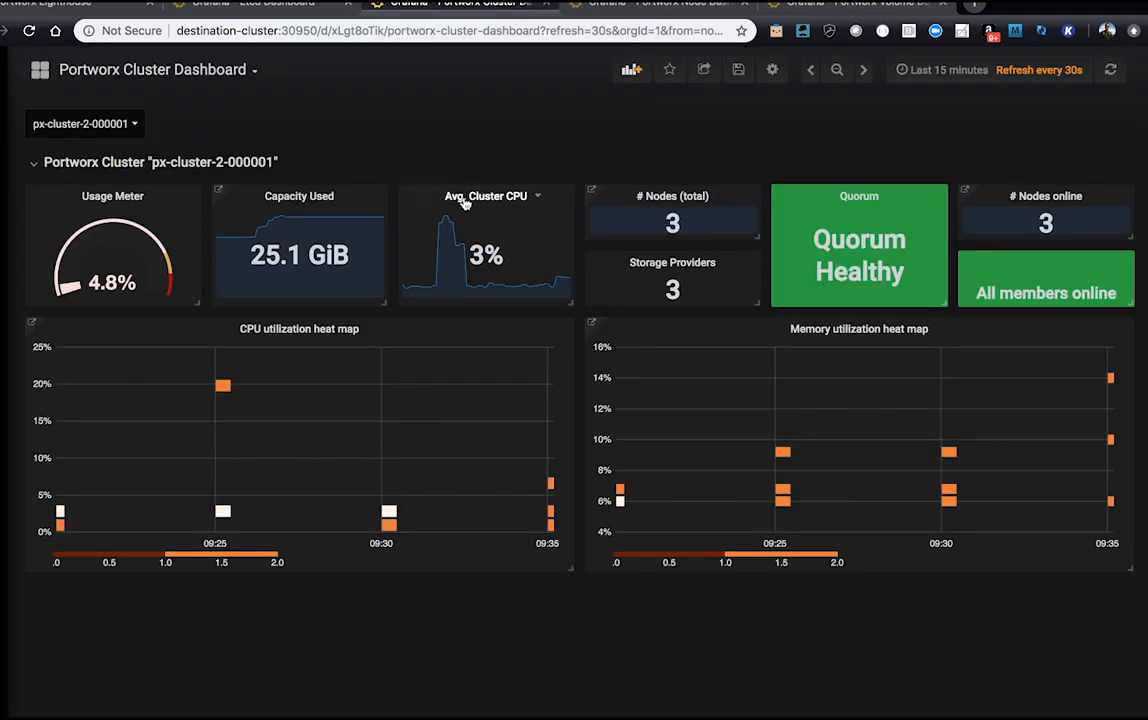
mouse_move(516, 258)
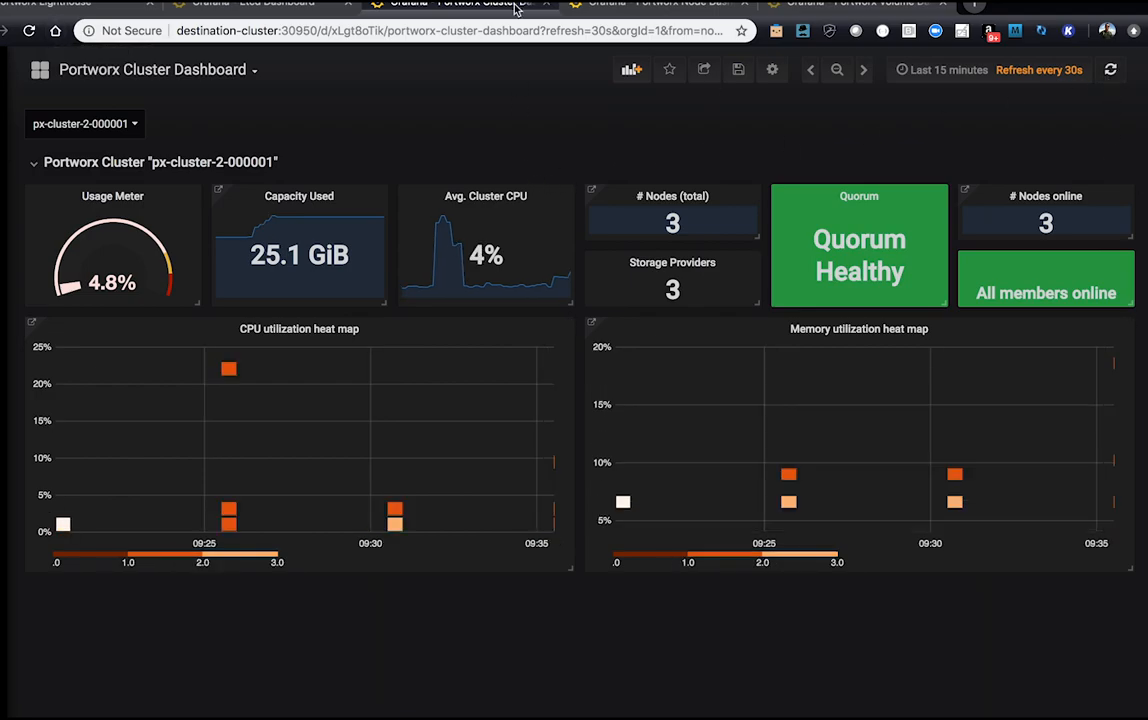
Switch to the Grafana Portworx Node Dashboard for node 10.142.0.5 on px-cluster-2
left_click(485, 3)
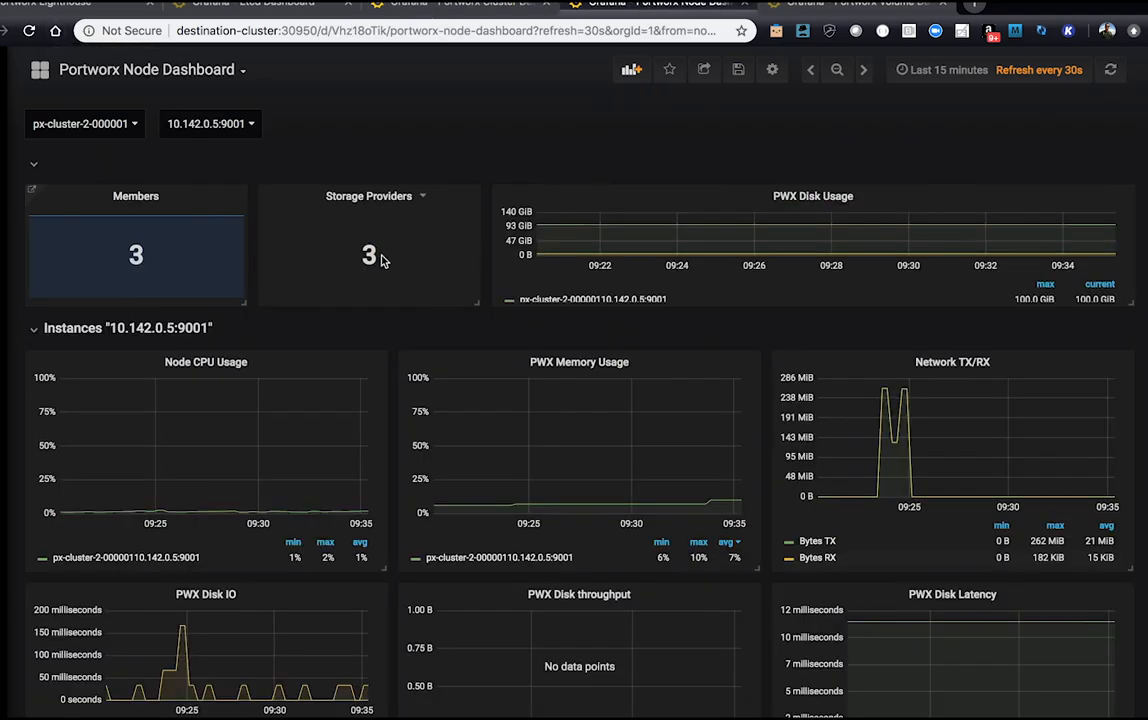